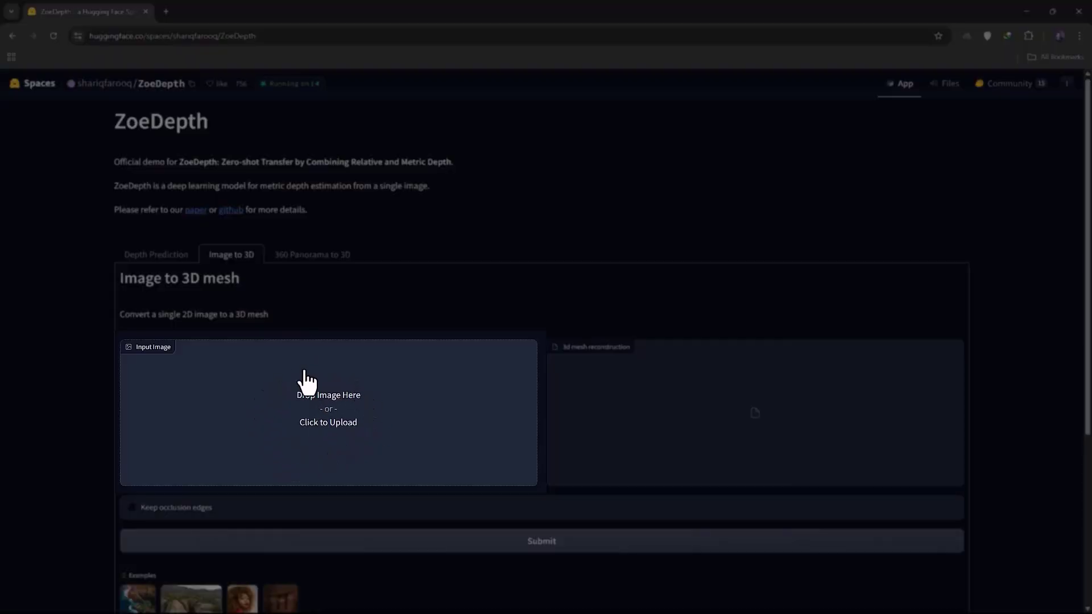
mouse_move(299, 427)
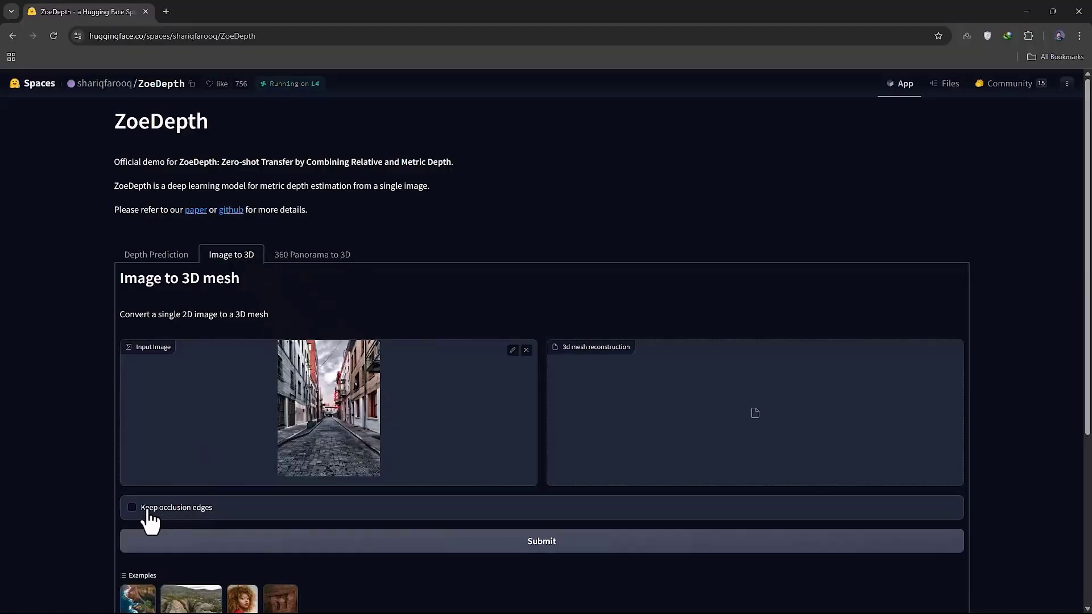
- Enable Keep occlusion edges and submit the alley photo for 3D mesh conversion
left_click(132, 507)
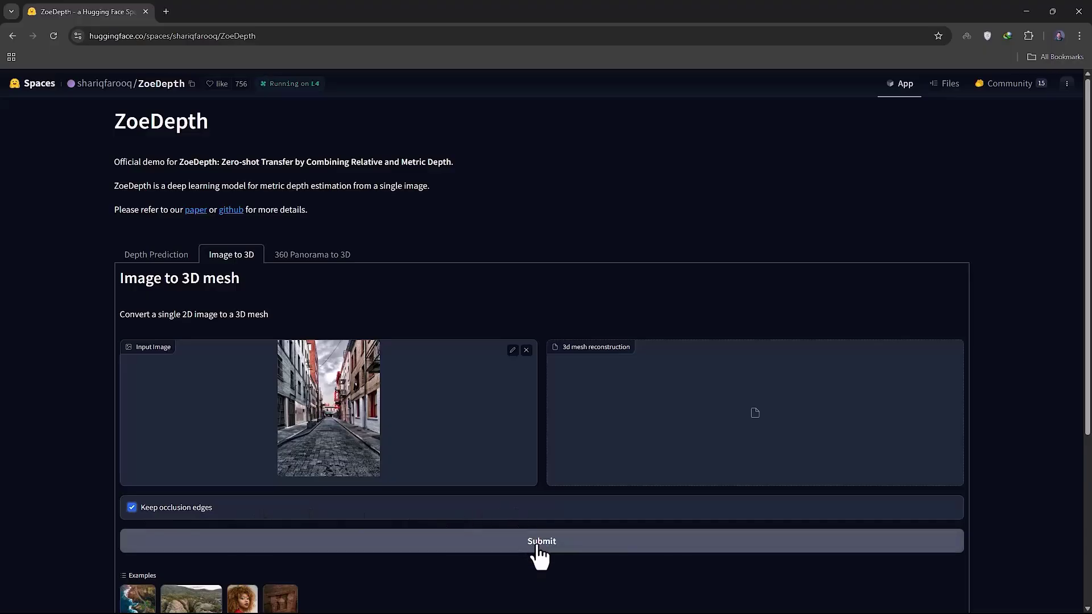
left_click(541, 541)
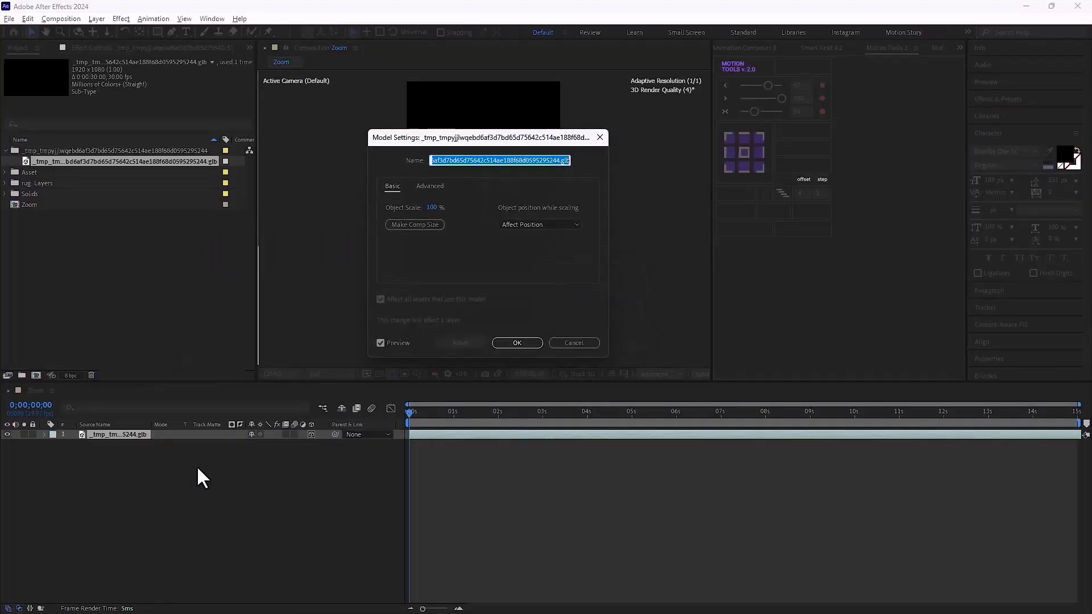
mouse_move(433, 273)
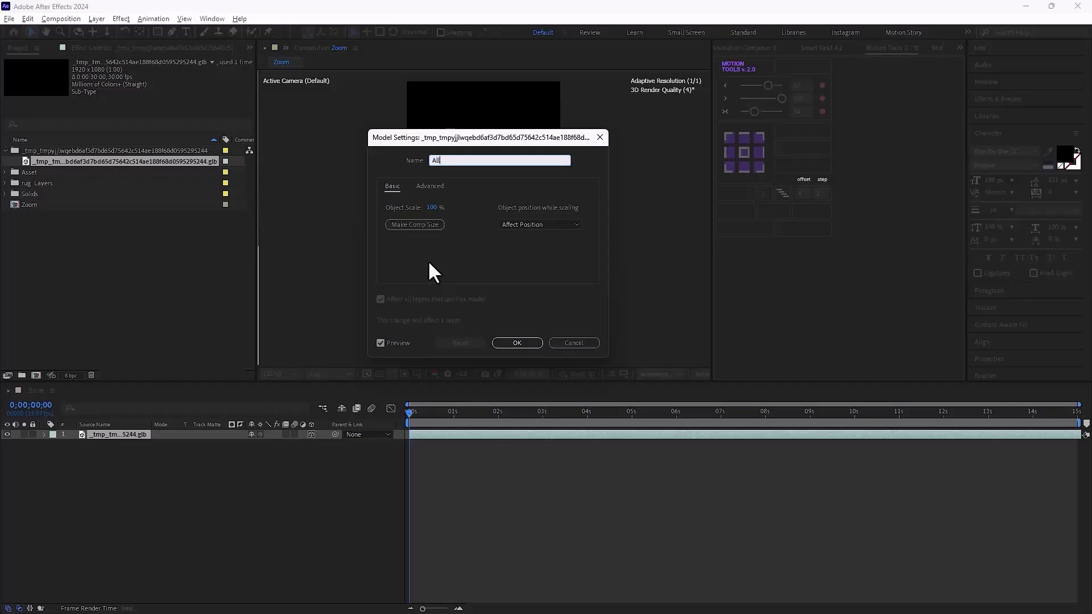
- Name the imported mesh model 'Alley' in Model Settings and confirm
type("Alley")
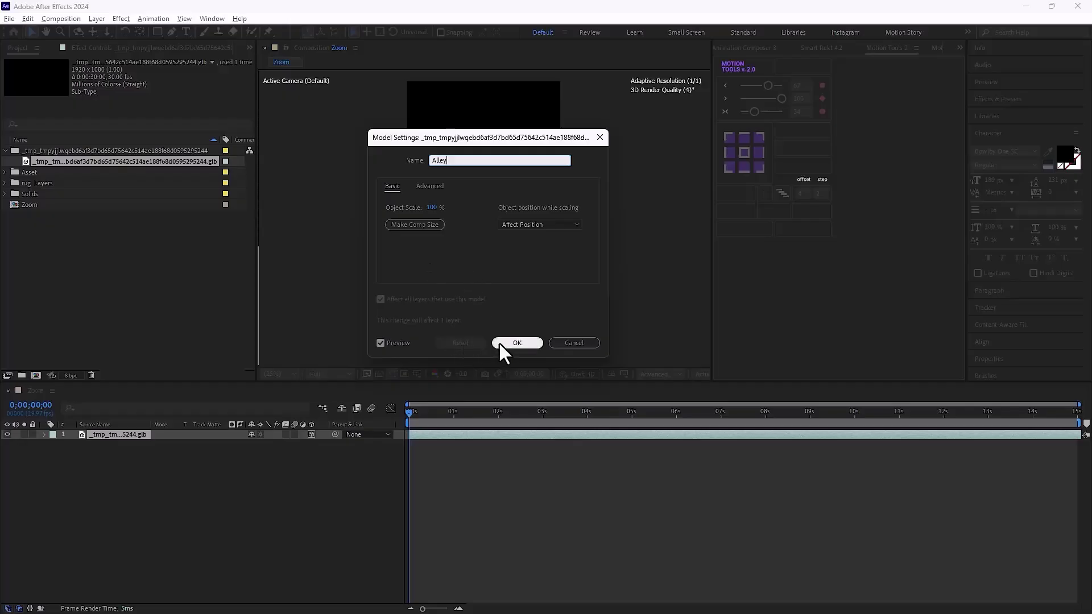
left_click(516, 343)
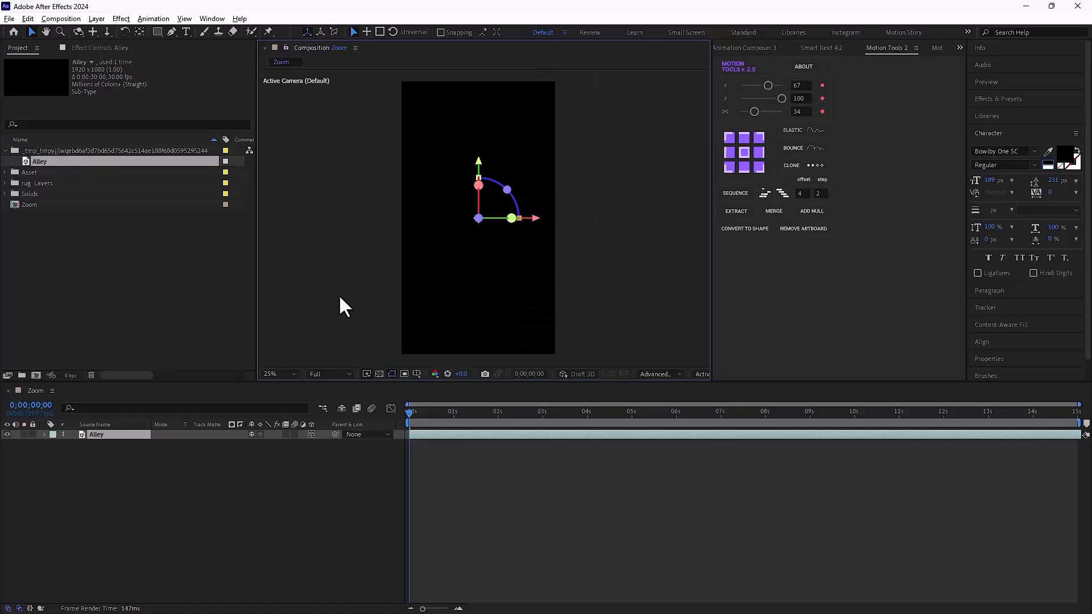
- Reveal the Alley layer's rotation and set X Rotation to 180° so the street shows upright
key("r")
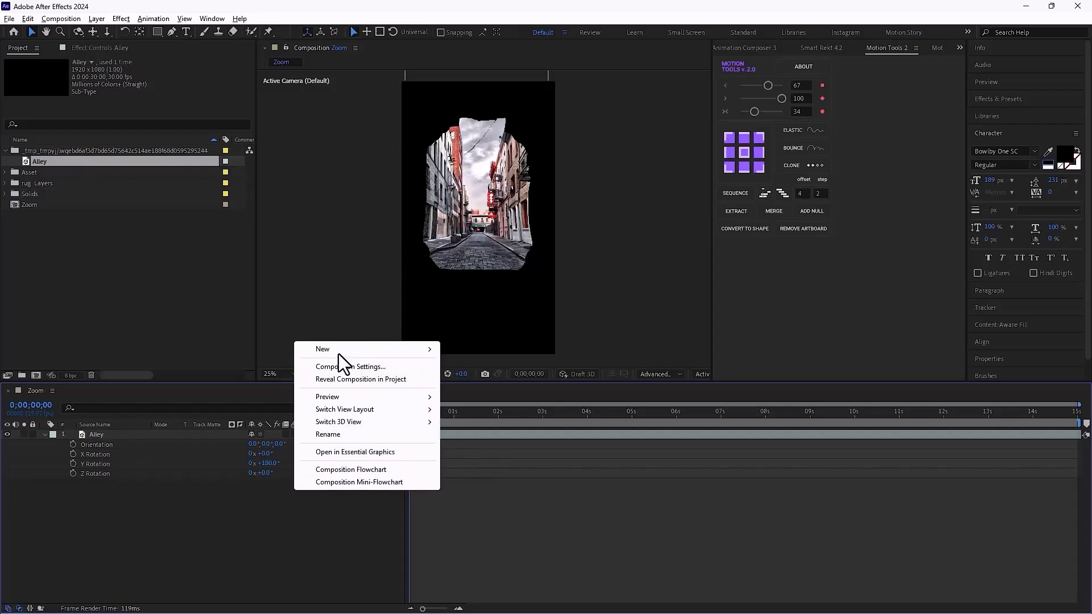
mouse_move(322, 350)
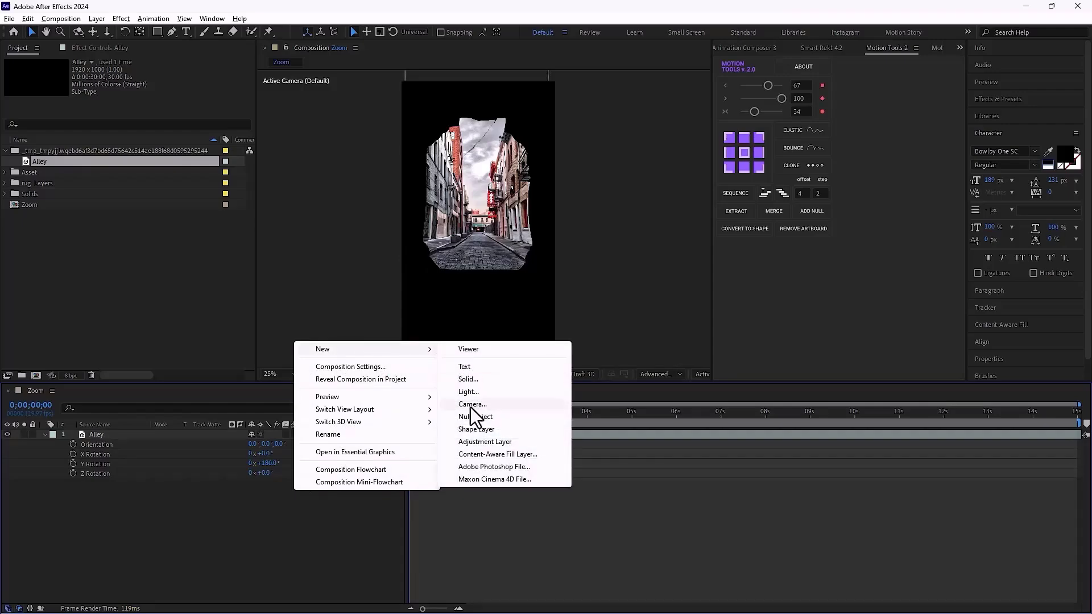
- Add a new camera to the Zoom composition via the viewer's New > Camera menu
left_click(472, 404)
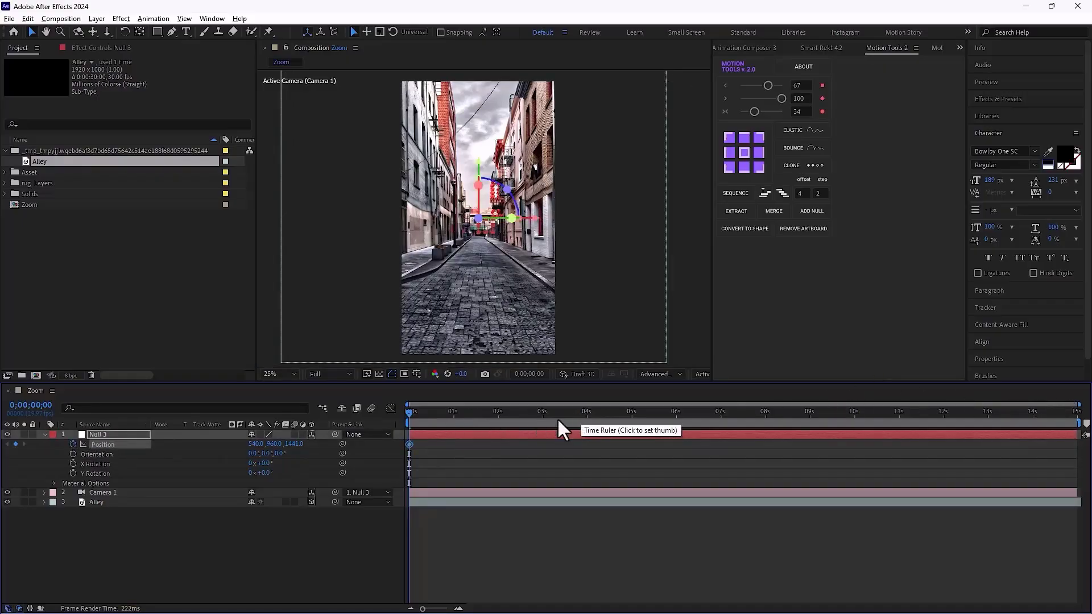
- Move the time indicator later to keyframe the null's forward Z Position push
left_click(541, 412)
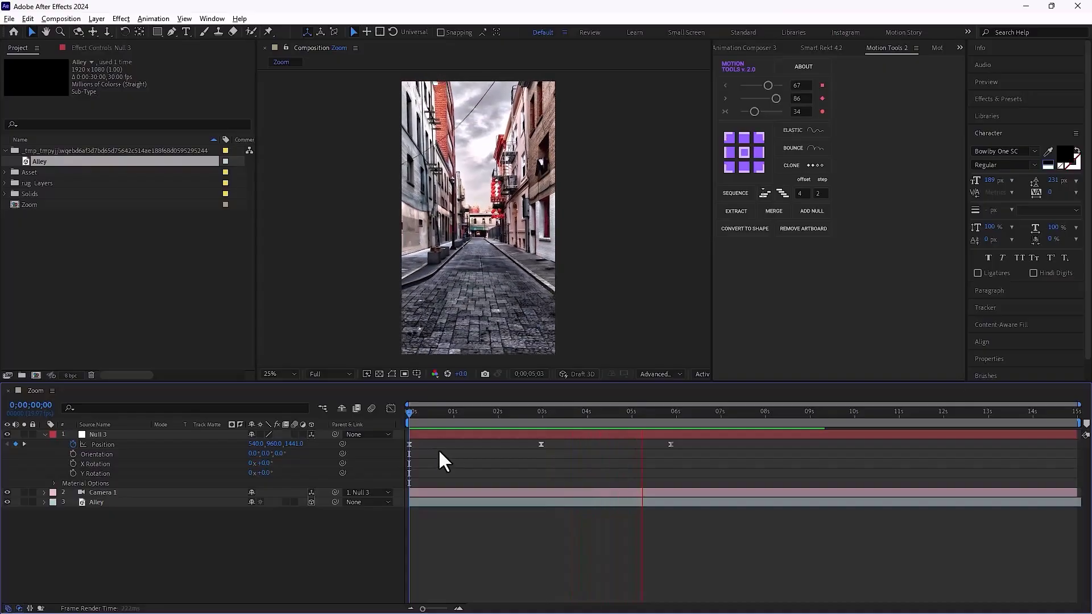
- Create the INTO 3D SPACE text layers and position them in depth from Top view
left_click(429, 410)
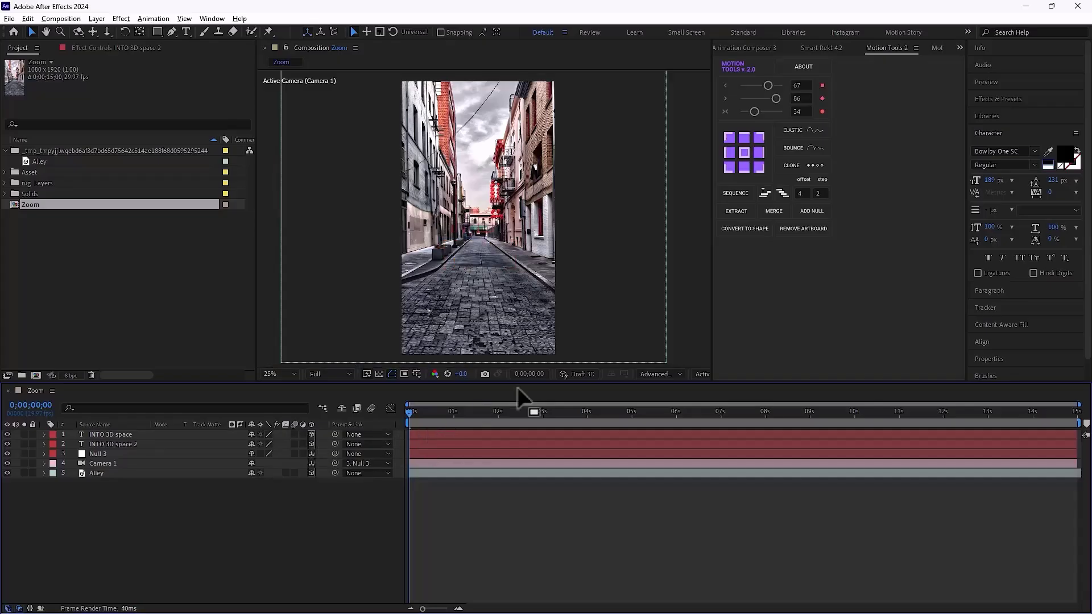
left_click(702, 375)
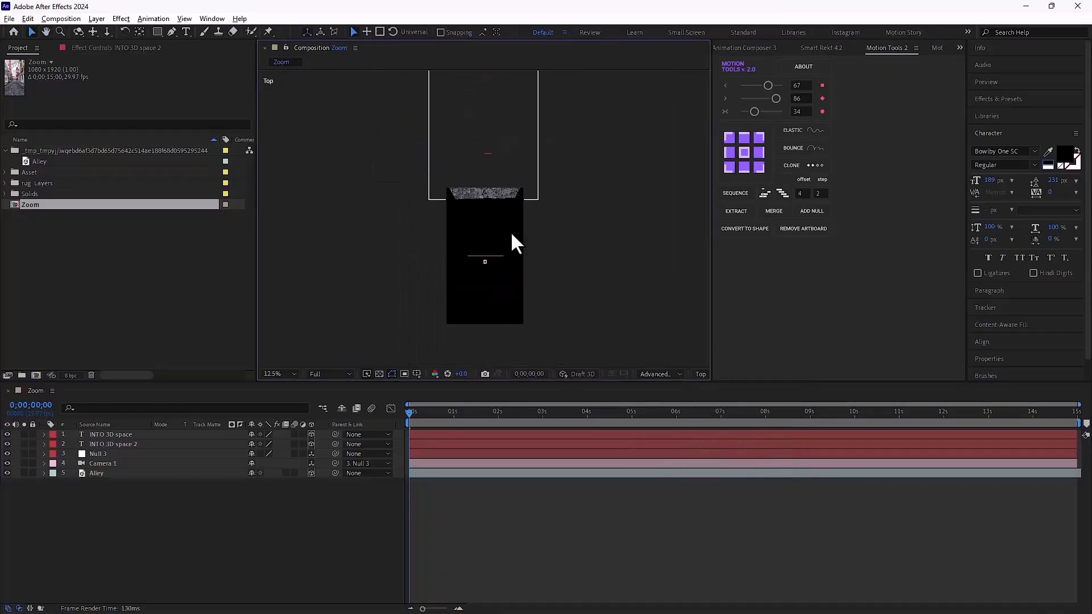
left_click(110, 434)
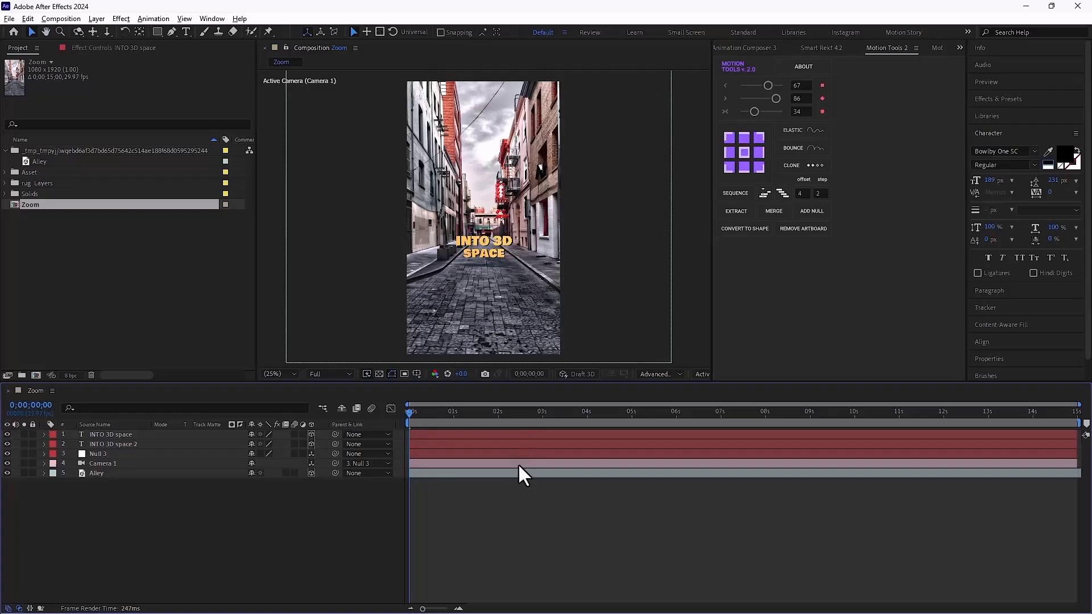
left_click(480, 411)
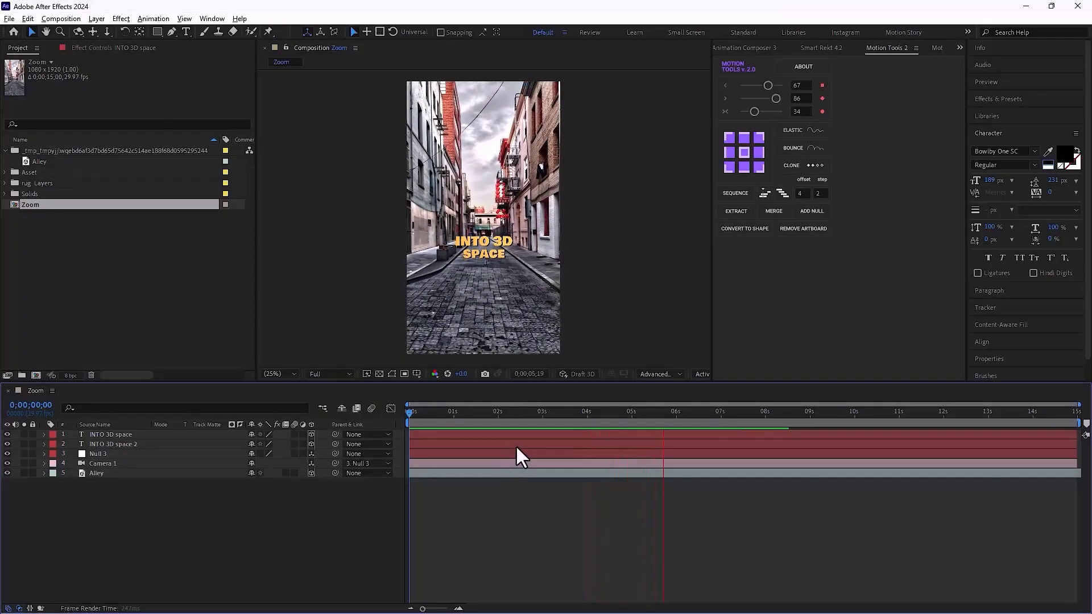
left_click(752, 411)
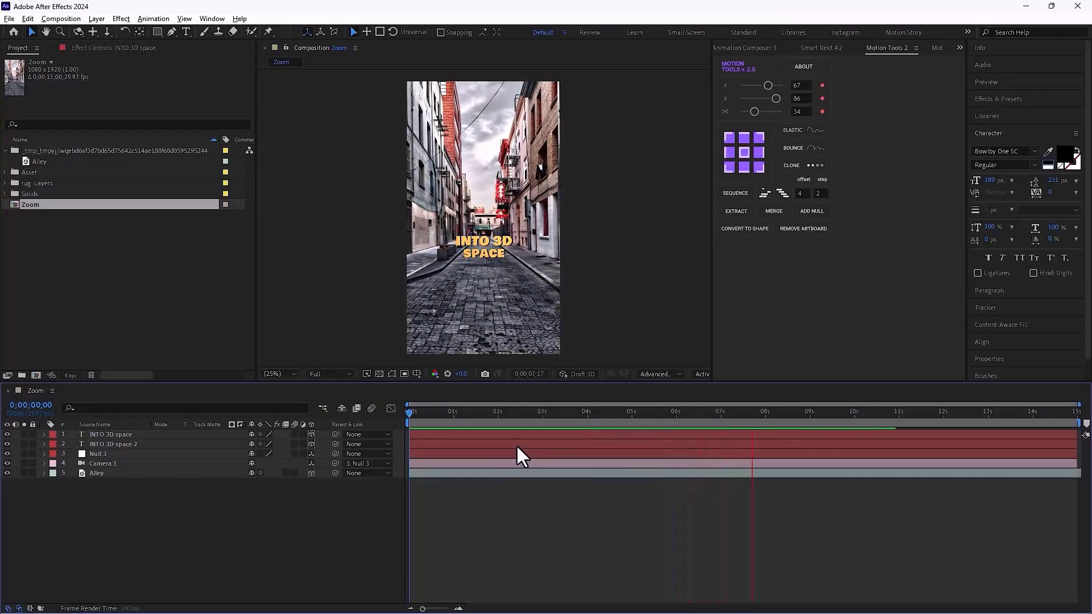
left_click(764, 412)
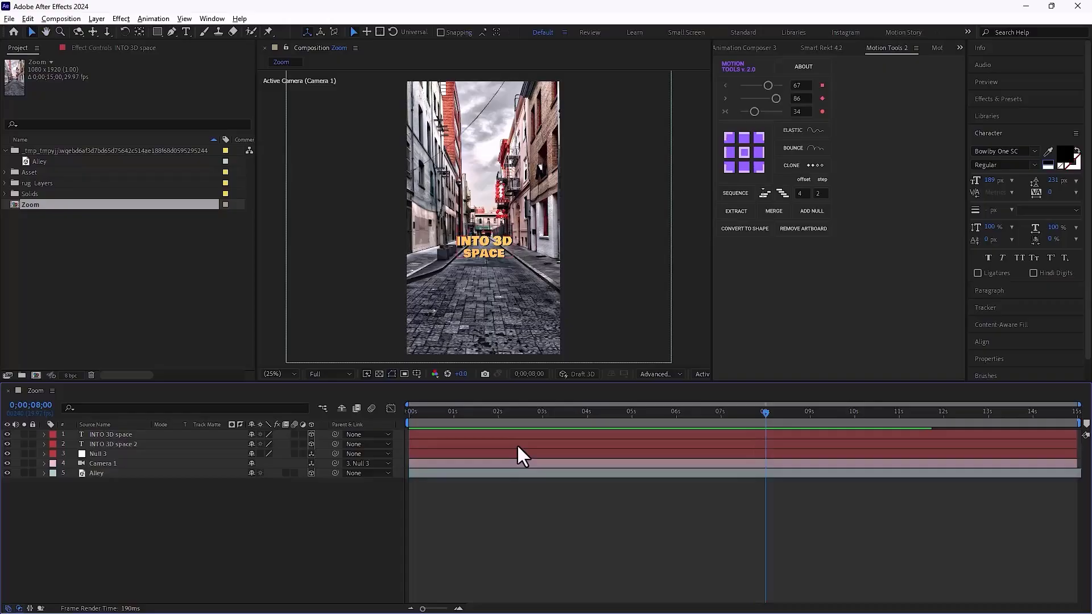